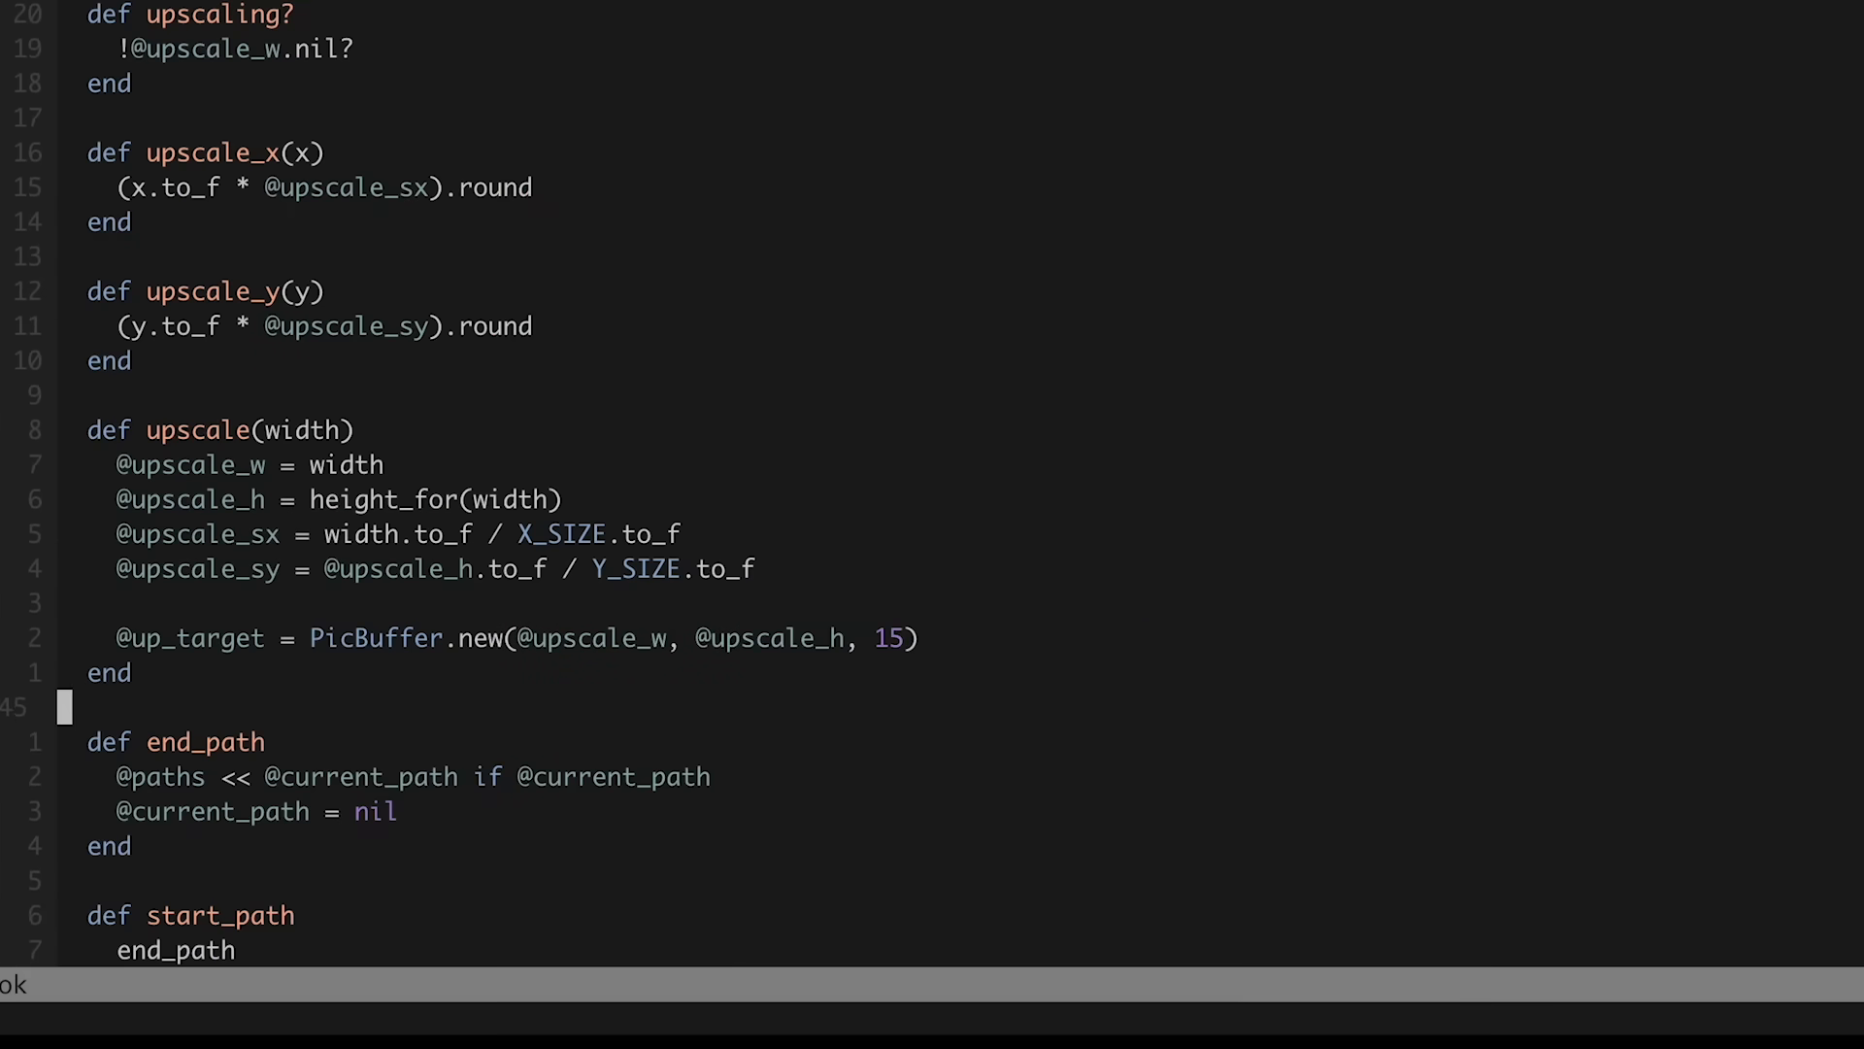
pyautogui.scroll(-3)
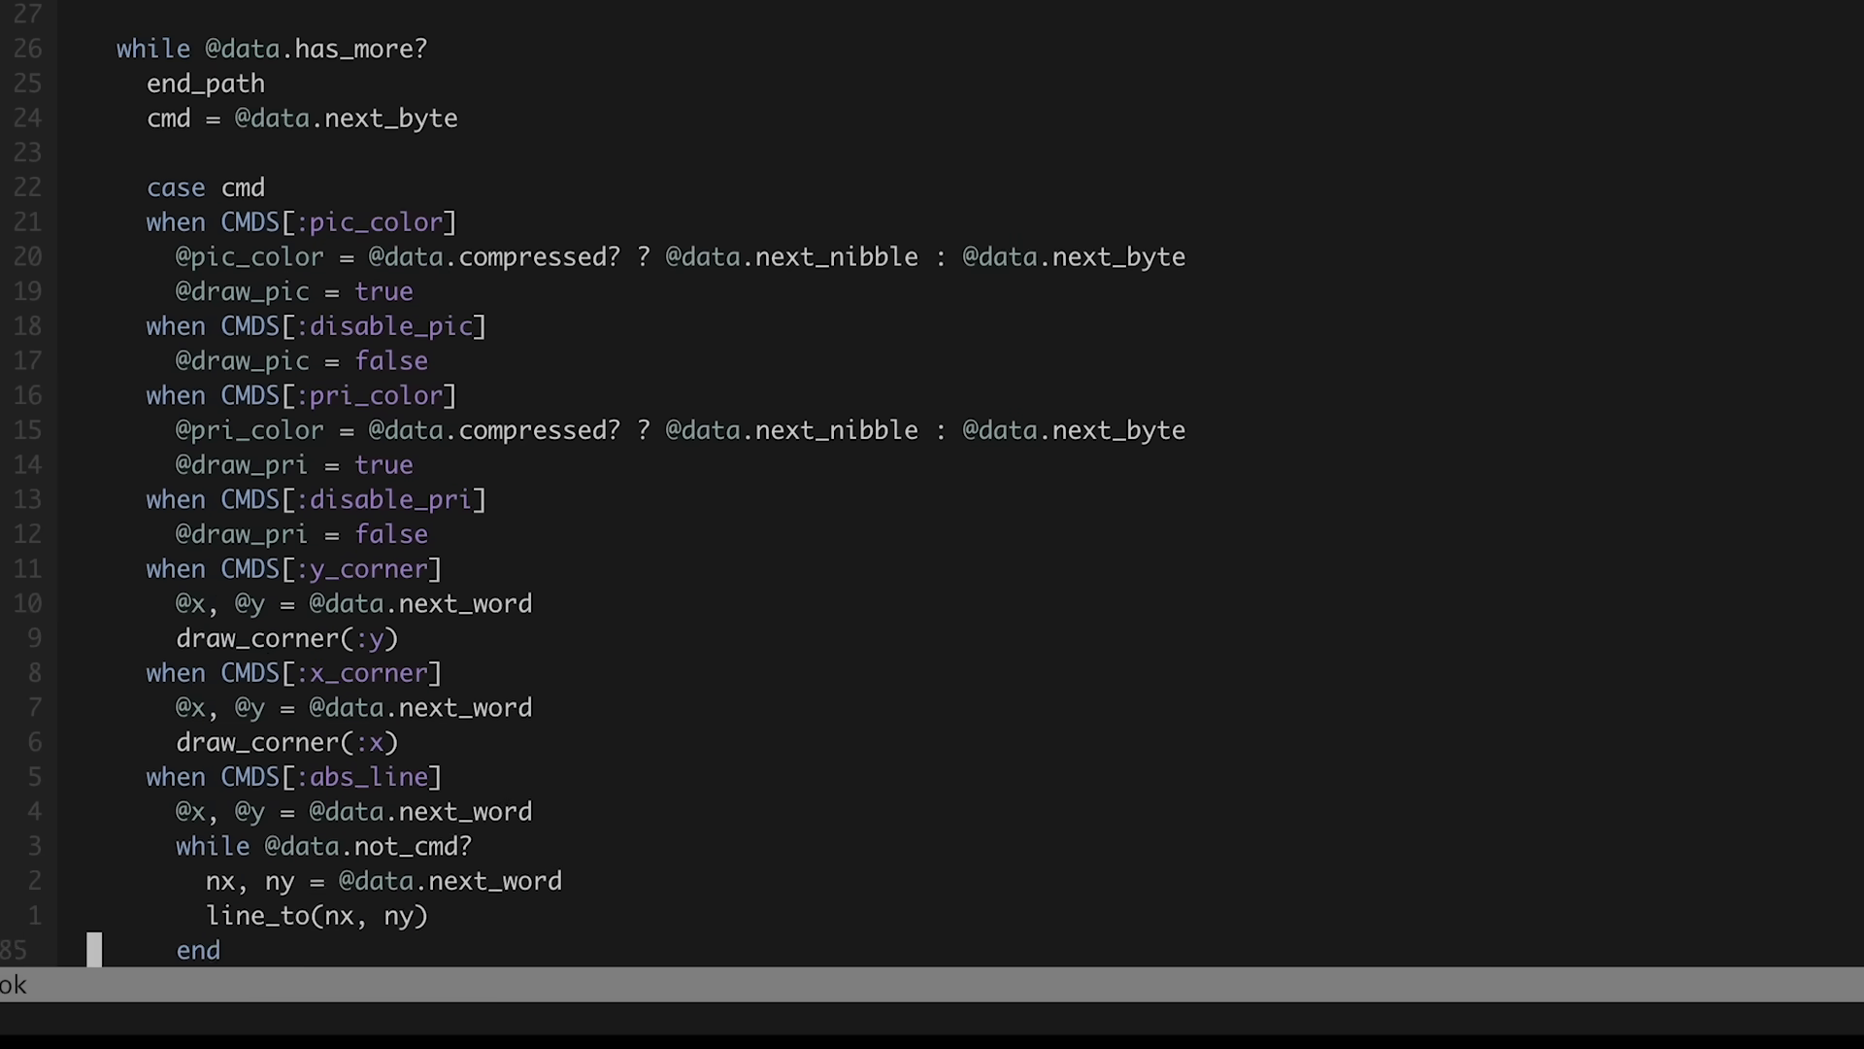
pyautogui.scroll(-3)
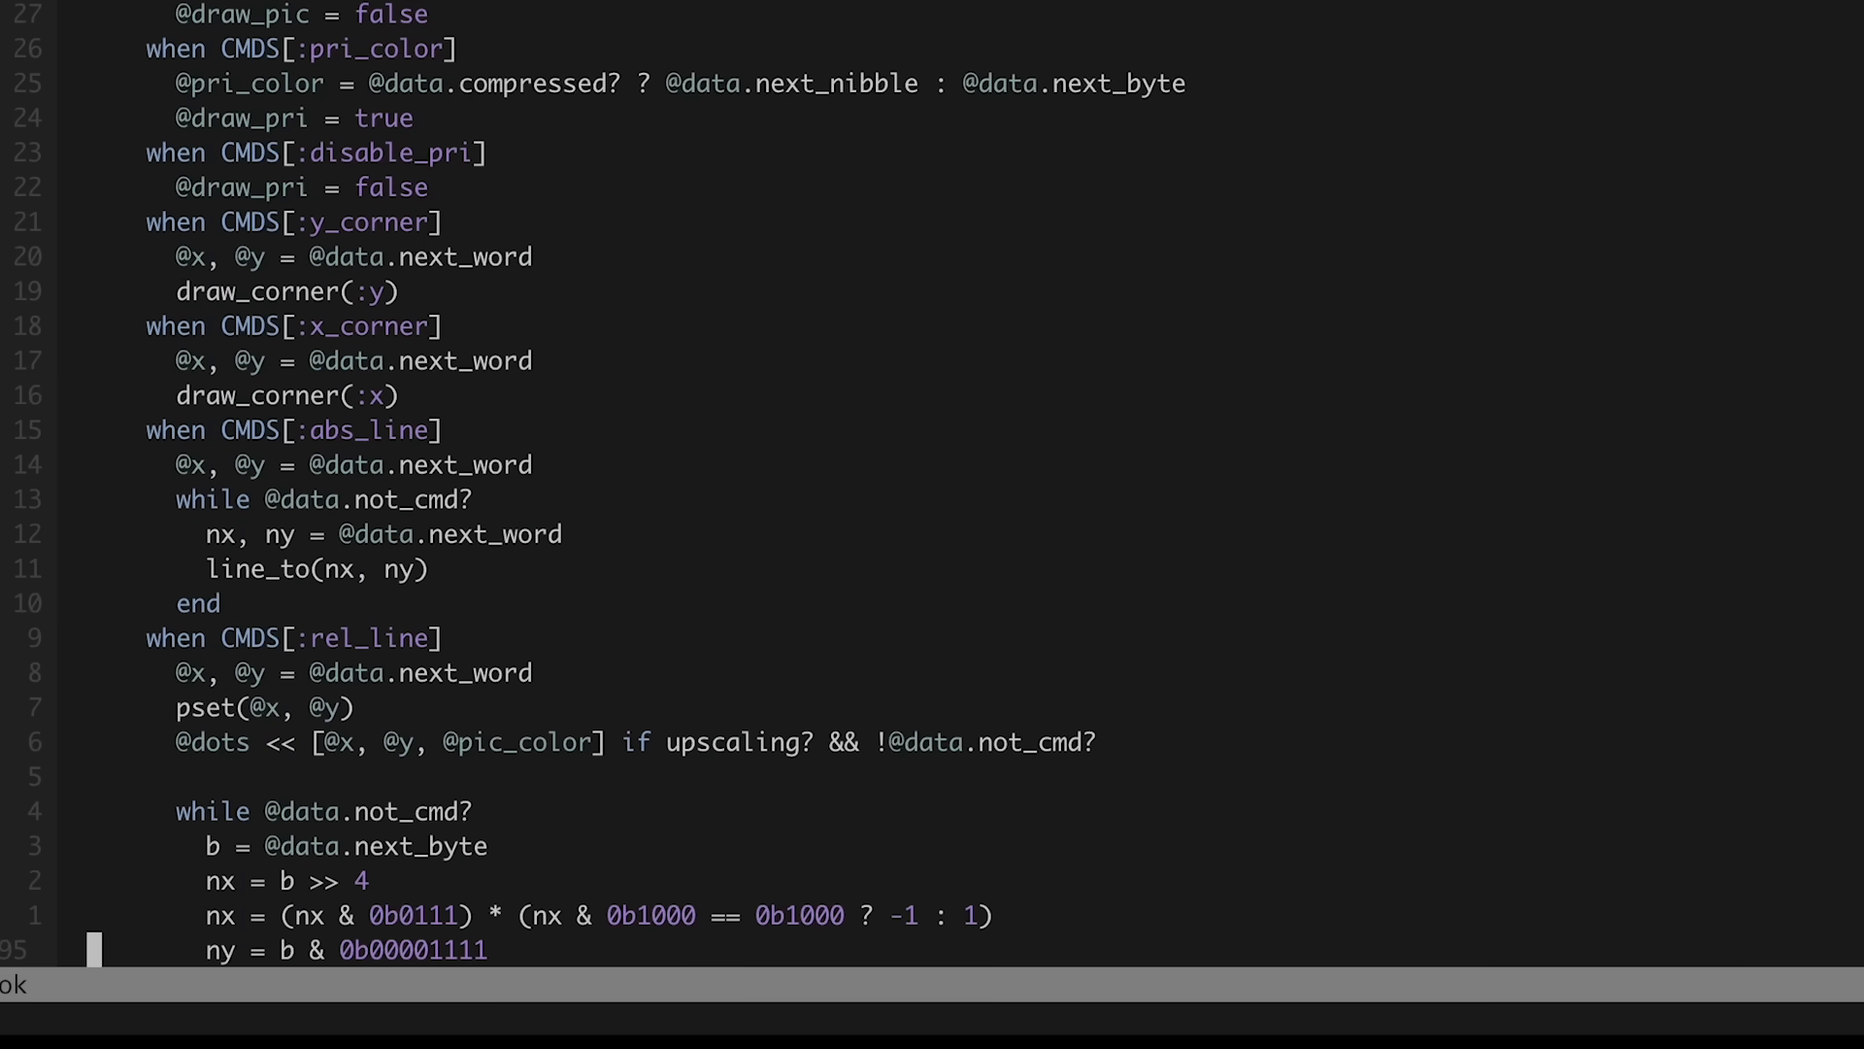